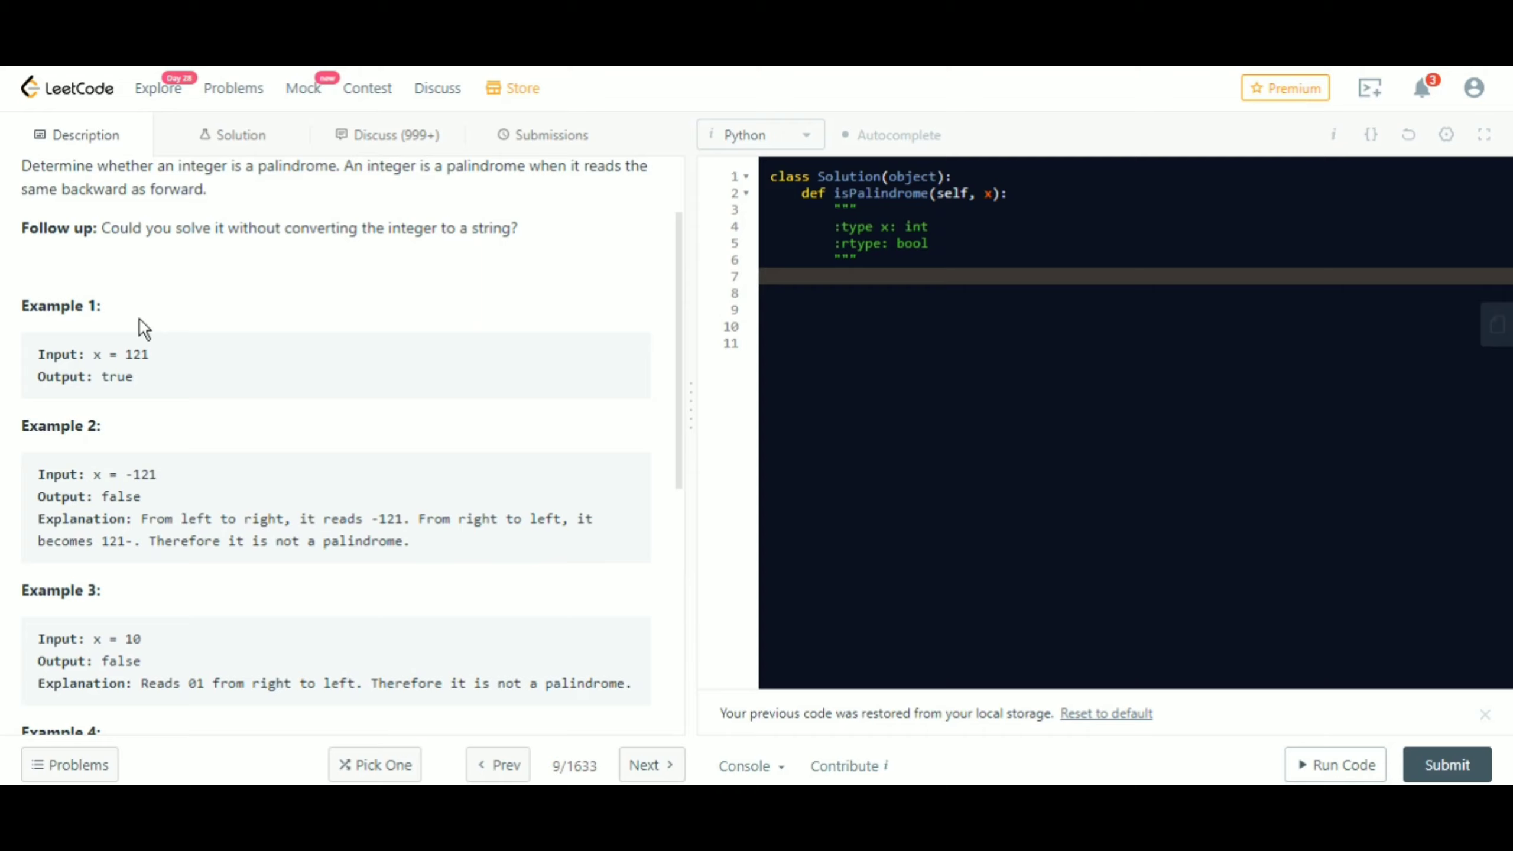
{"action": "mouse_move", "coordinate": [108, 381]}
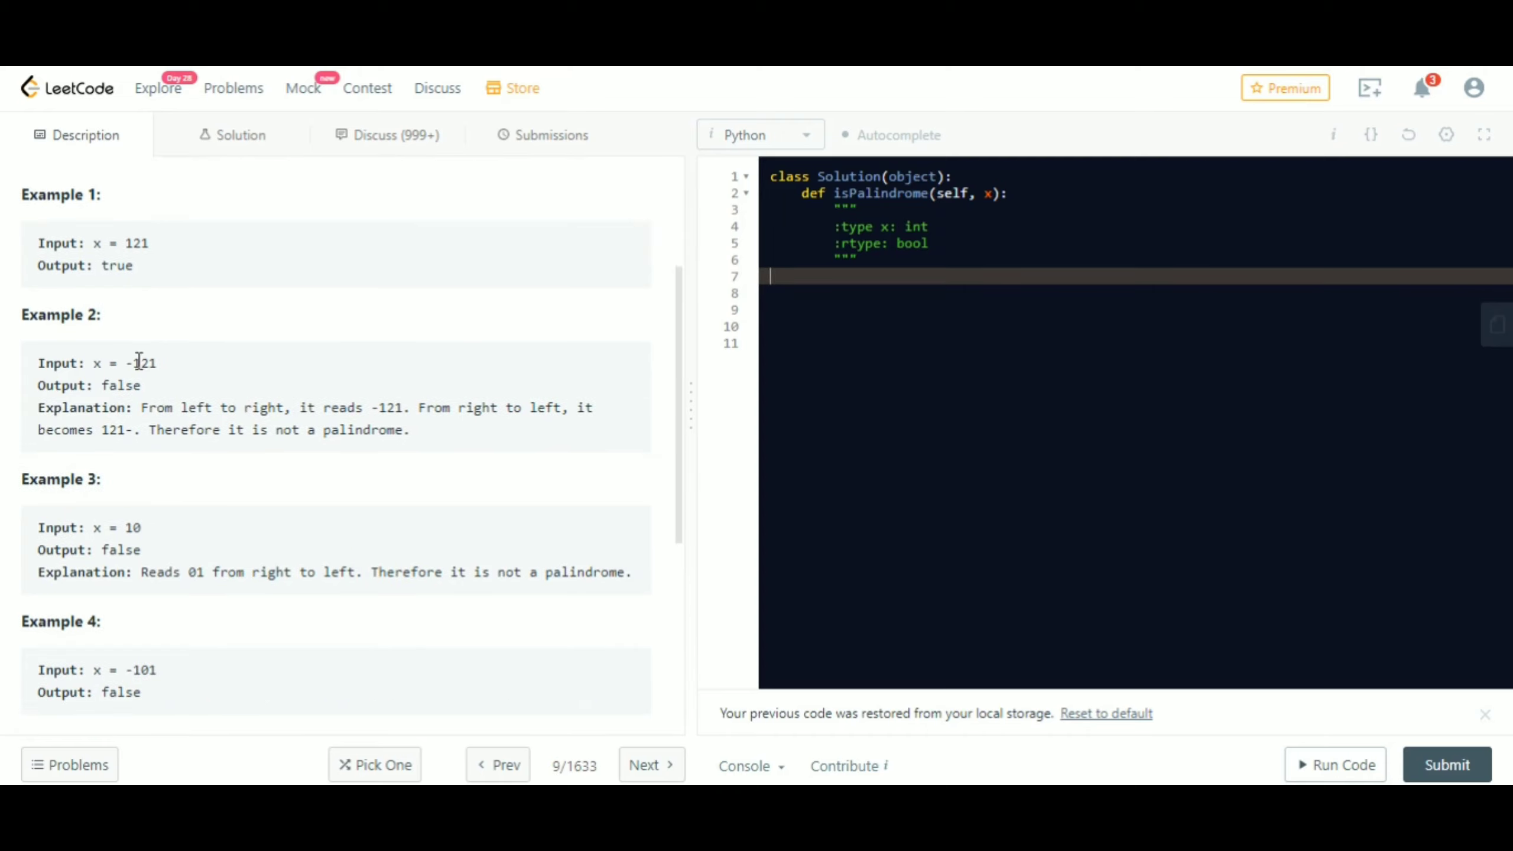
{"action": "mouse_move", "coordinate": [188, 400]}
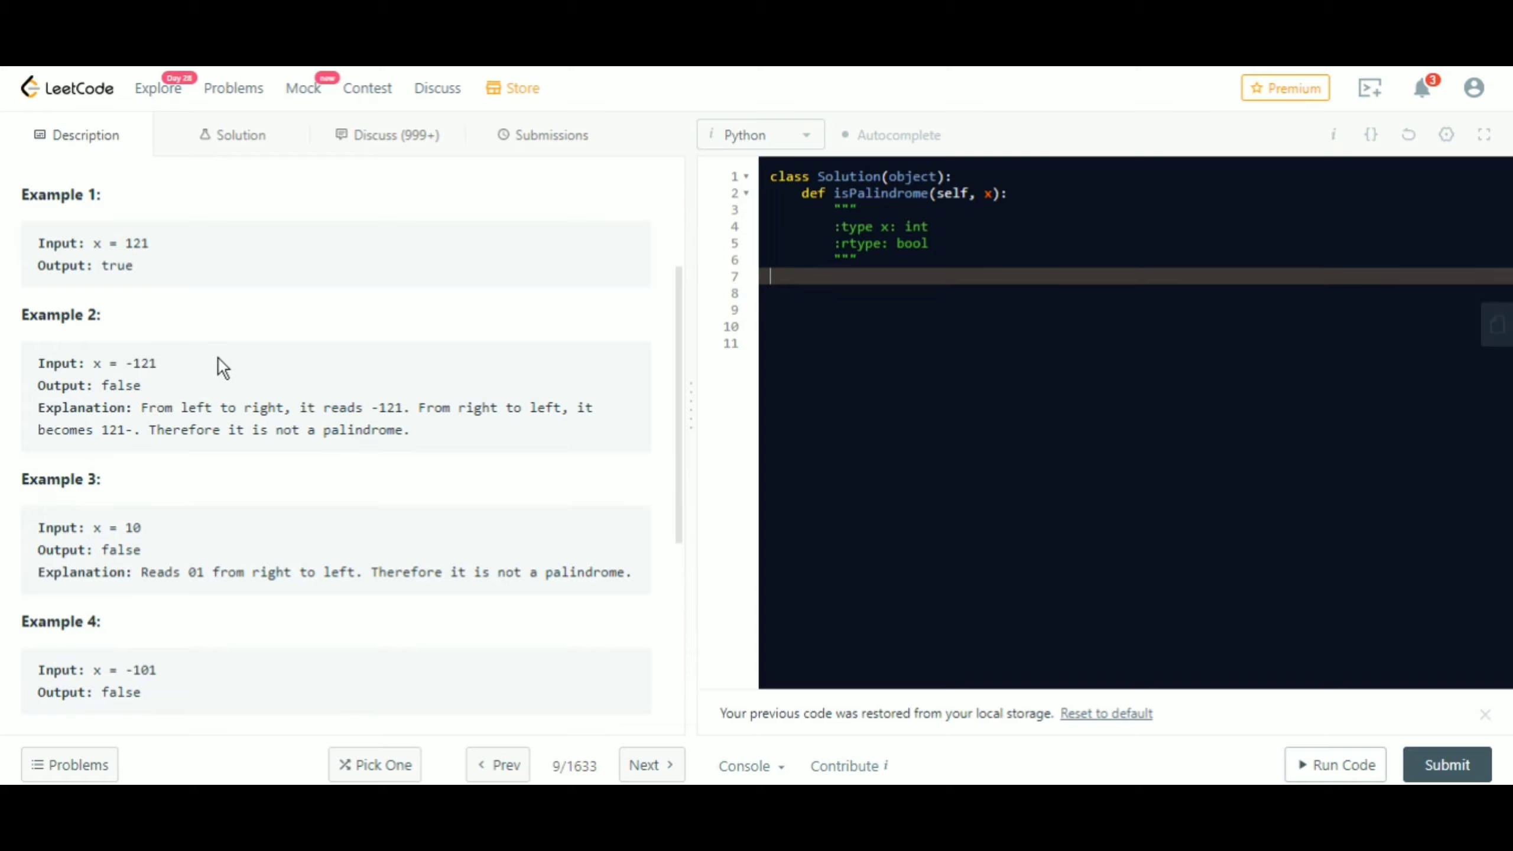
{"action": "mouse_move", "coordinate": [214, 429]}
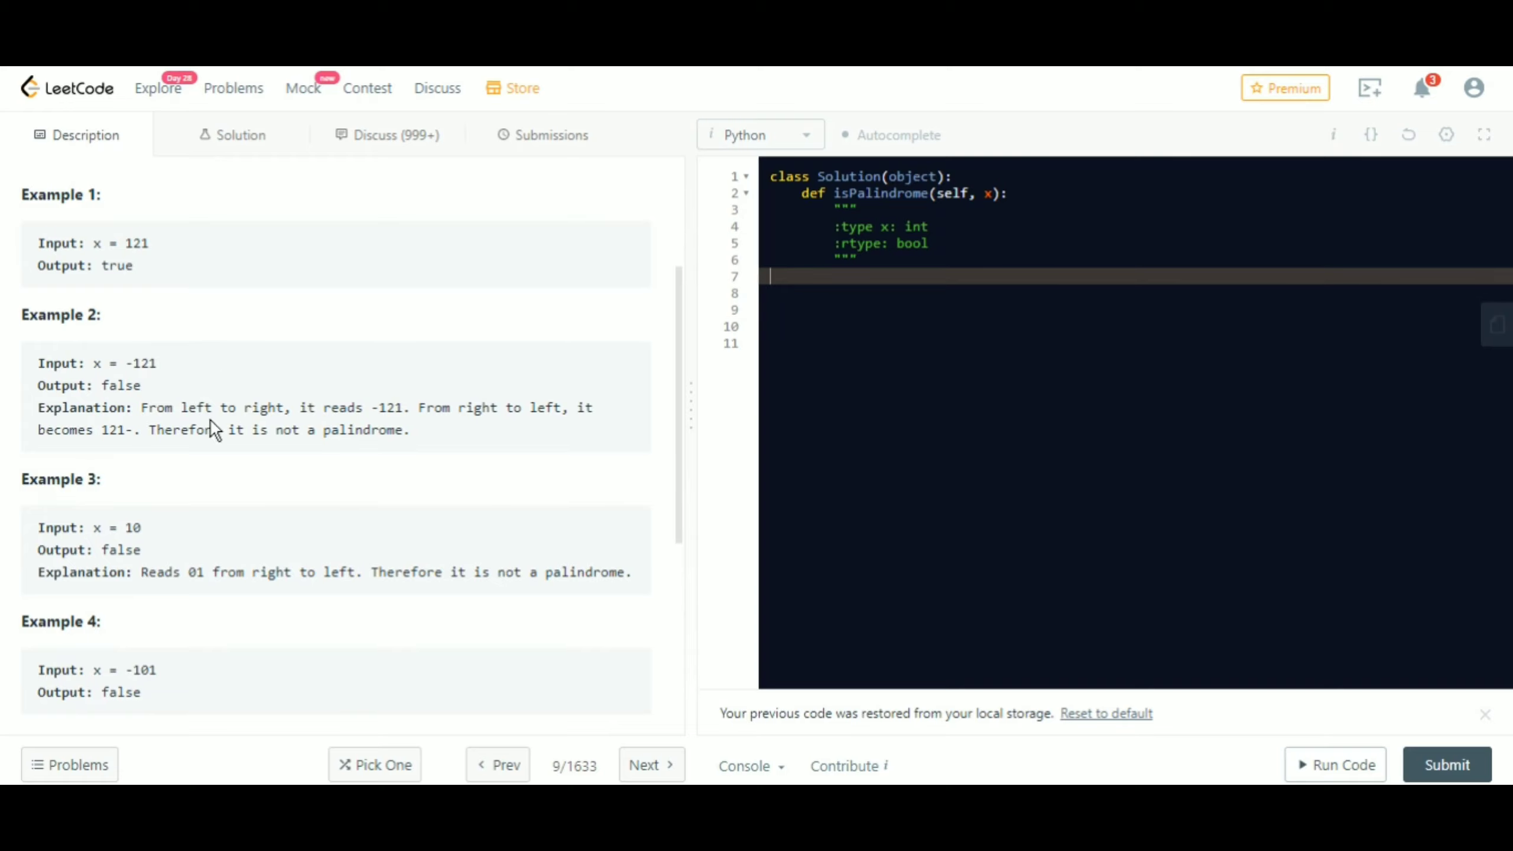
- Remove the docstring and add x = str(x) to convert the integer to a string
{"action": "scroll", "scroll_direction": "down", "scroll_amount": 3}
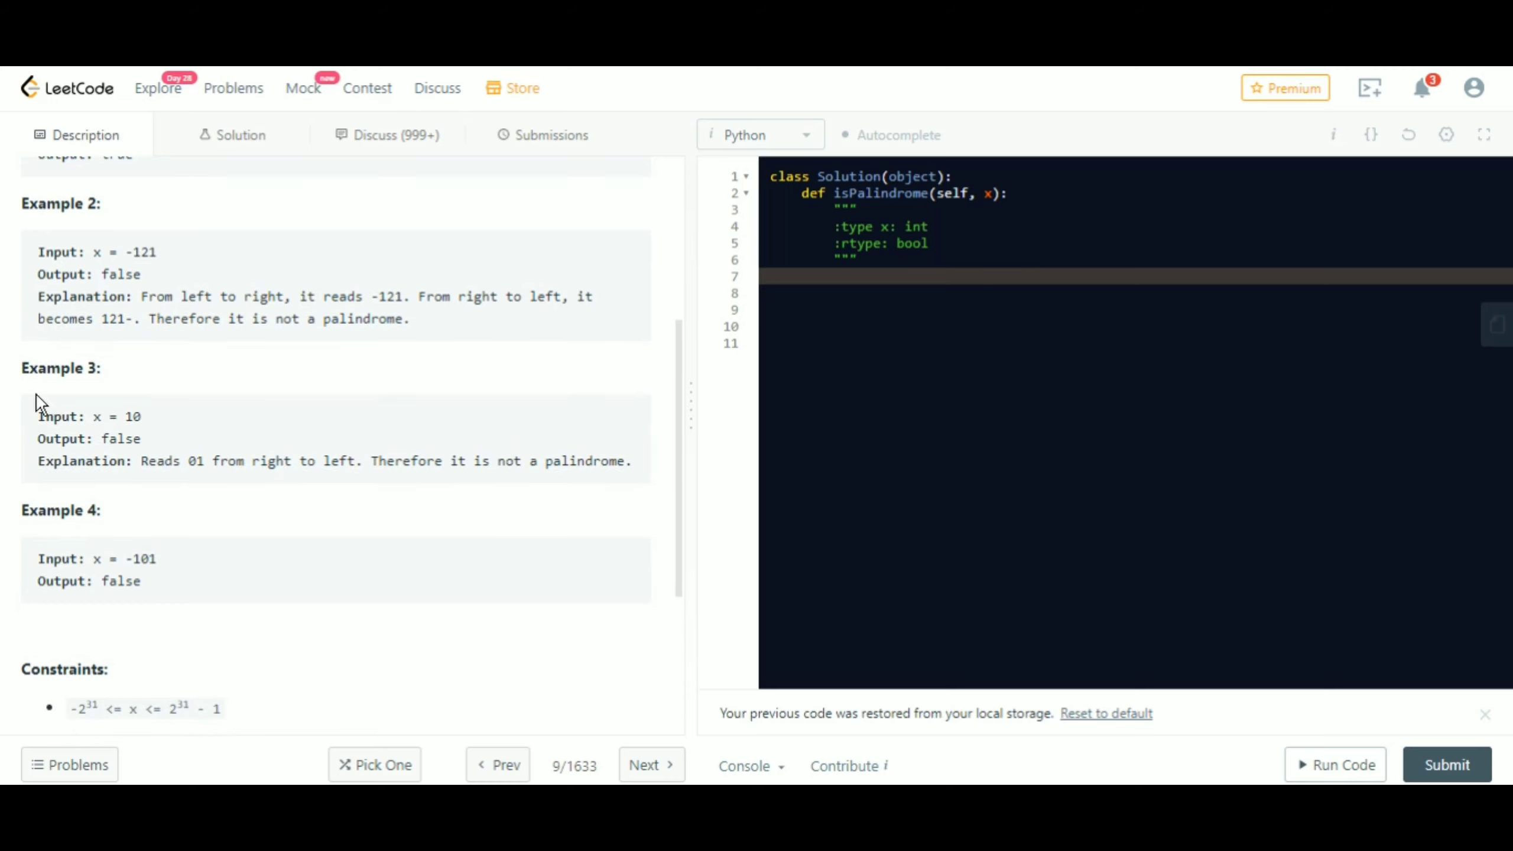
{"action": "scroll", "scroll_direction": "down", "scroll_amount": 3}
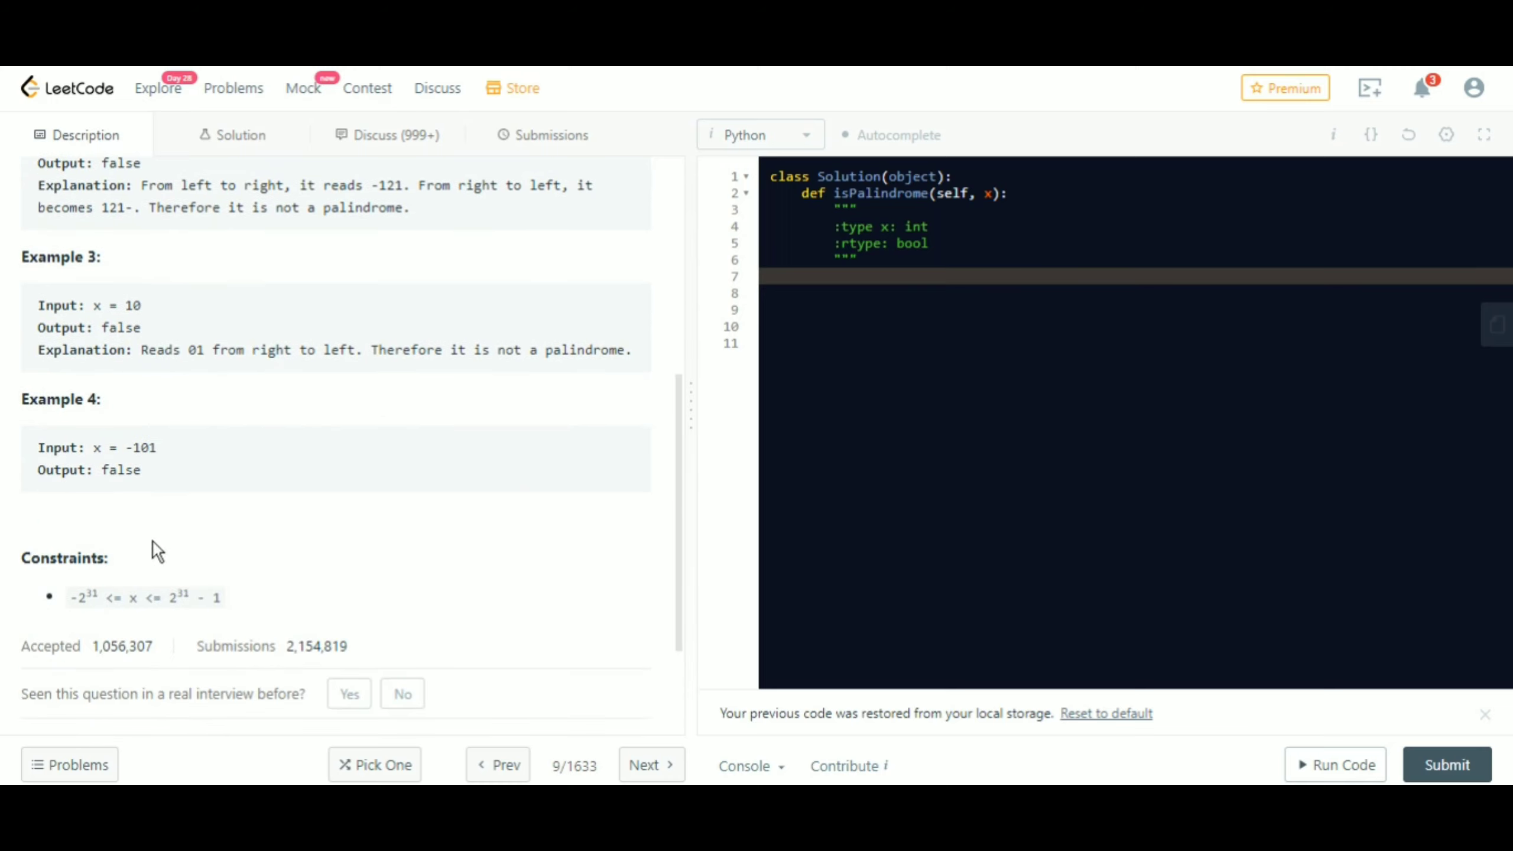
{"action": "mouse_move", "coordinate": [406, 464]}
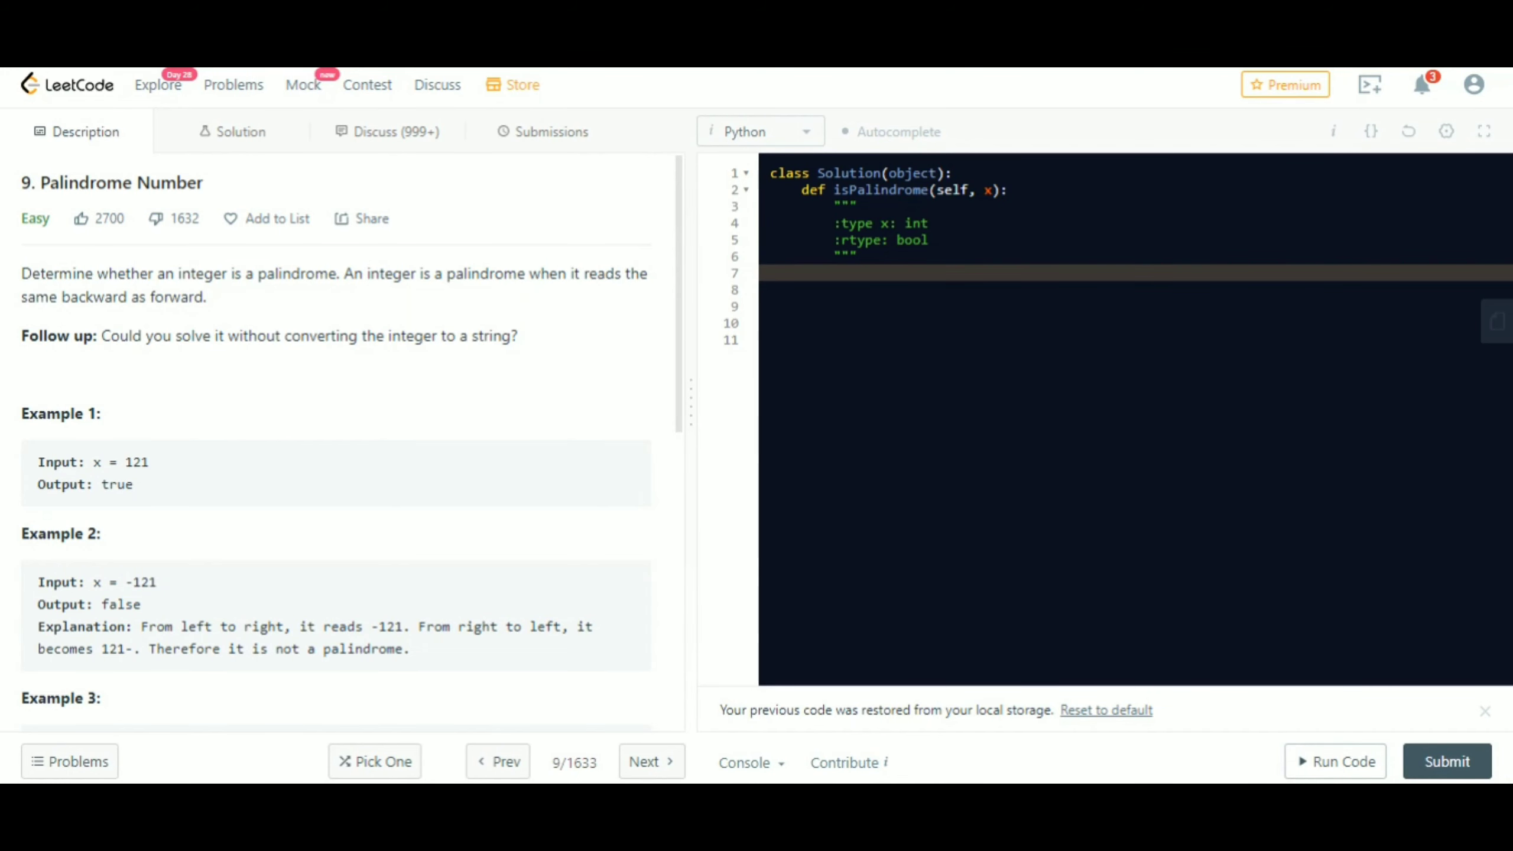
{"action": "left_click", "coordinate": [894, 271]}
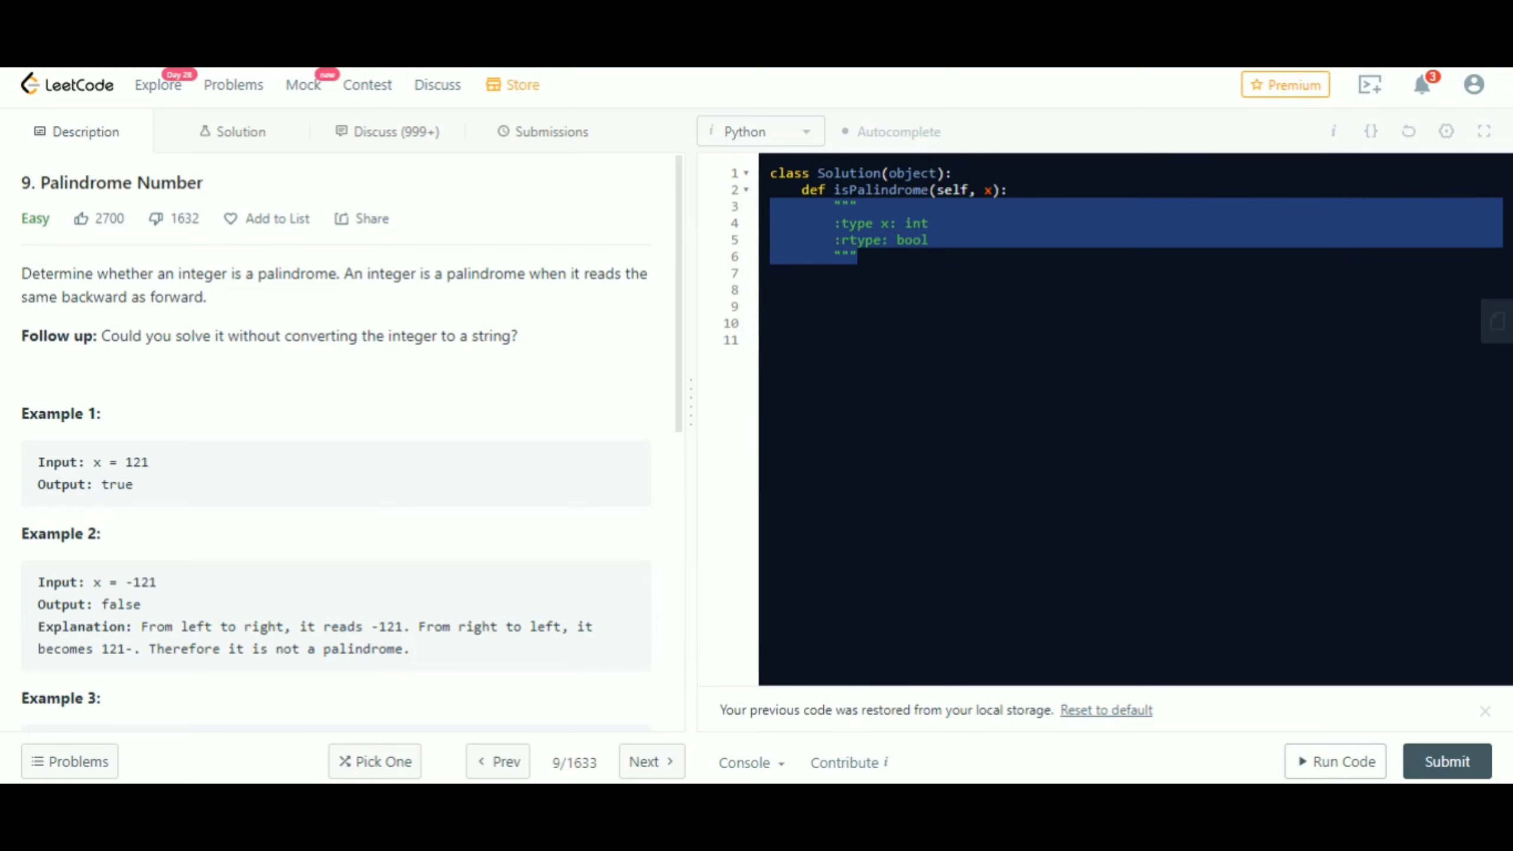
{"action": "key", "text": "Delete"}
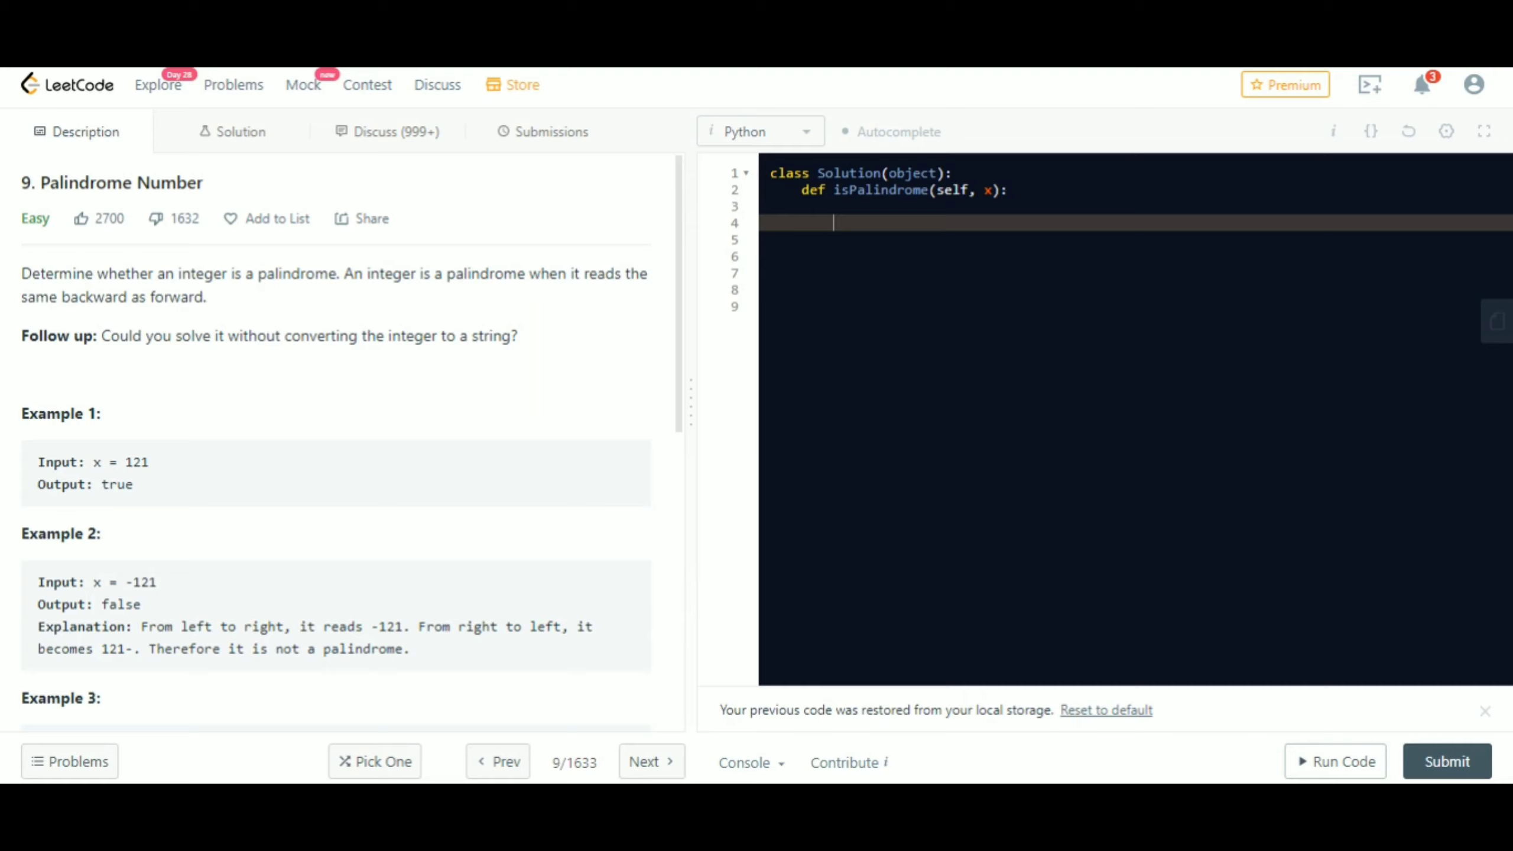
{"action": "type", "text": "x ="}
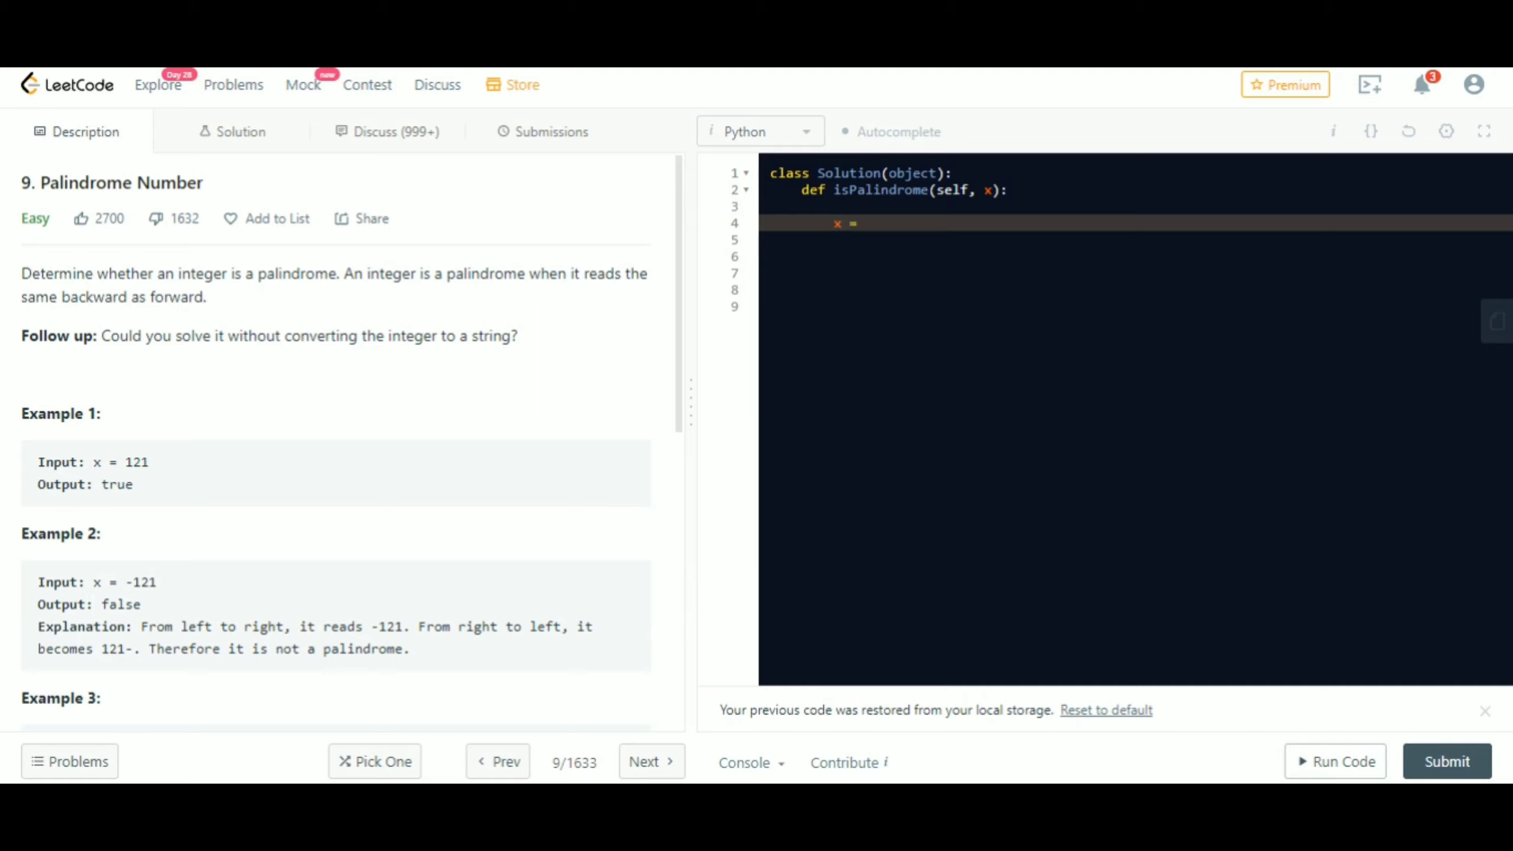
{"action": "type", "text": "str(x)"}
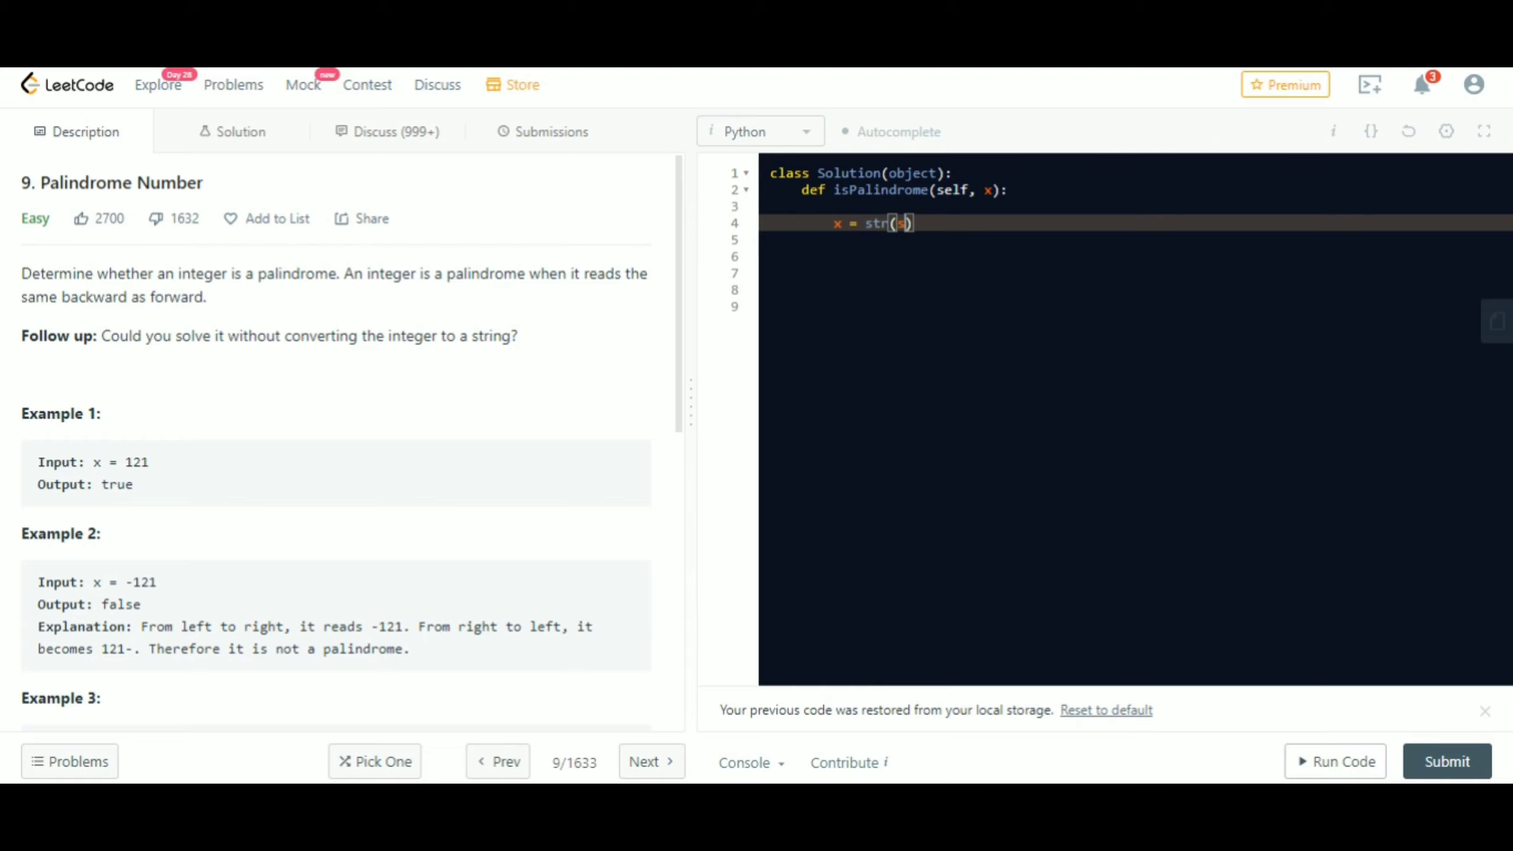
{"action": "type", "text": "x"}
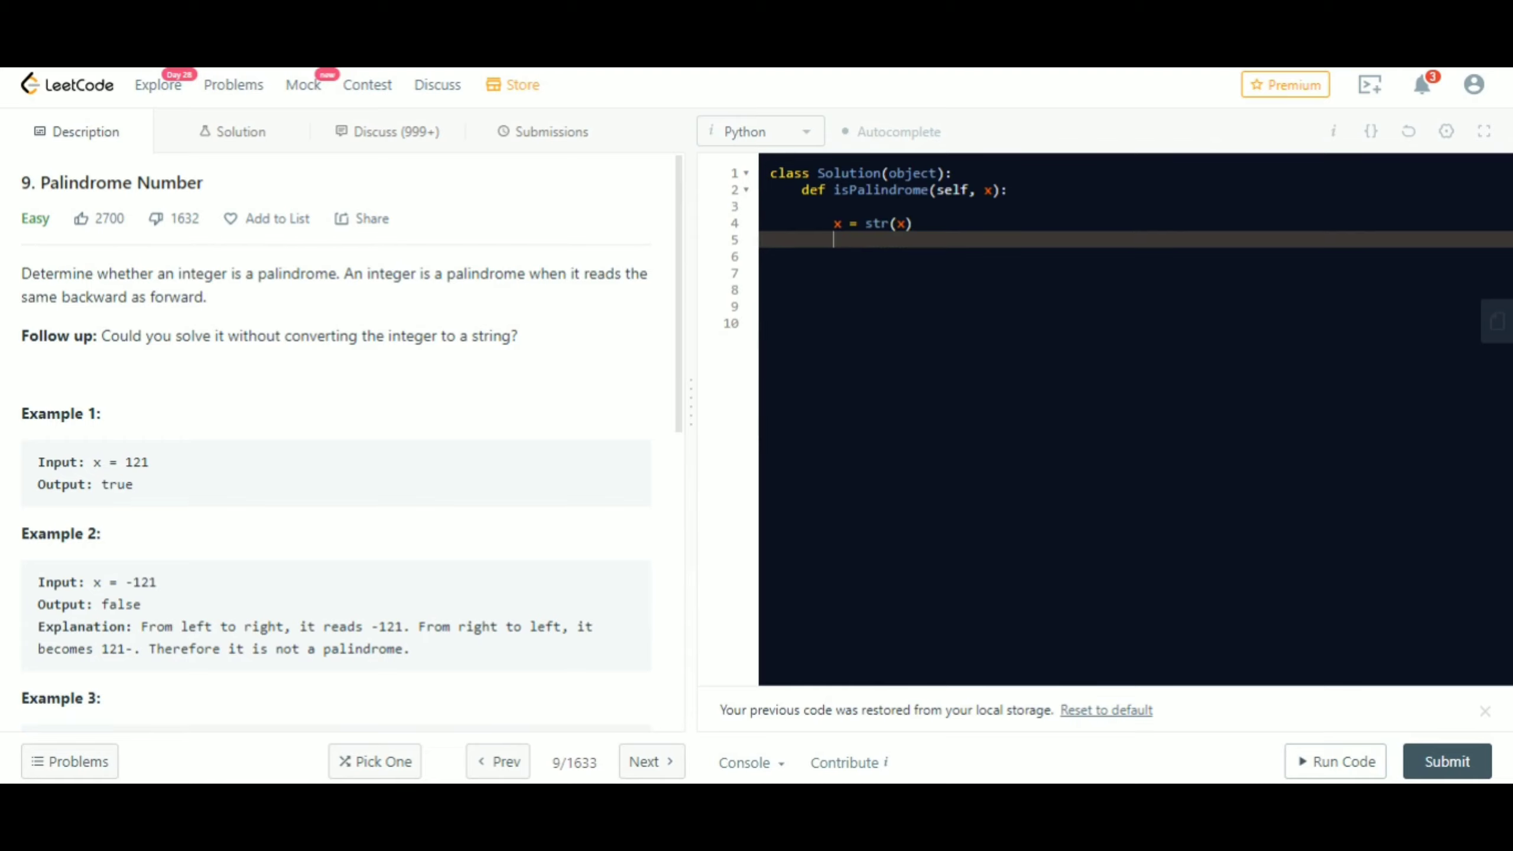
- Add if x == x[::-1]: return True, followed by return False
{"action": "type", "text": "if x"}
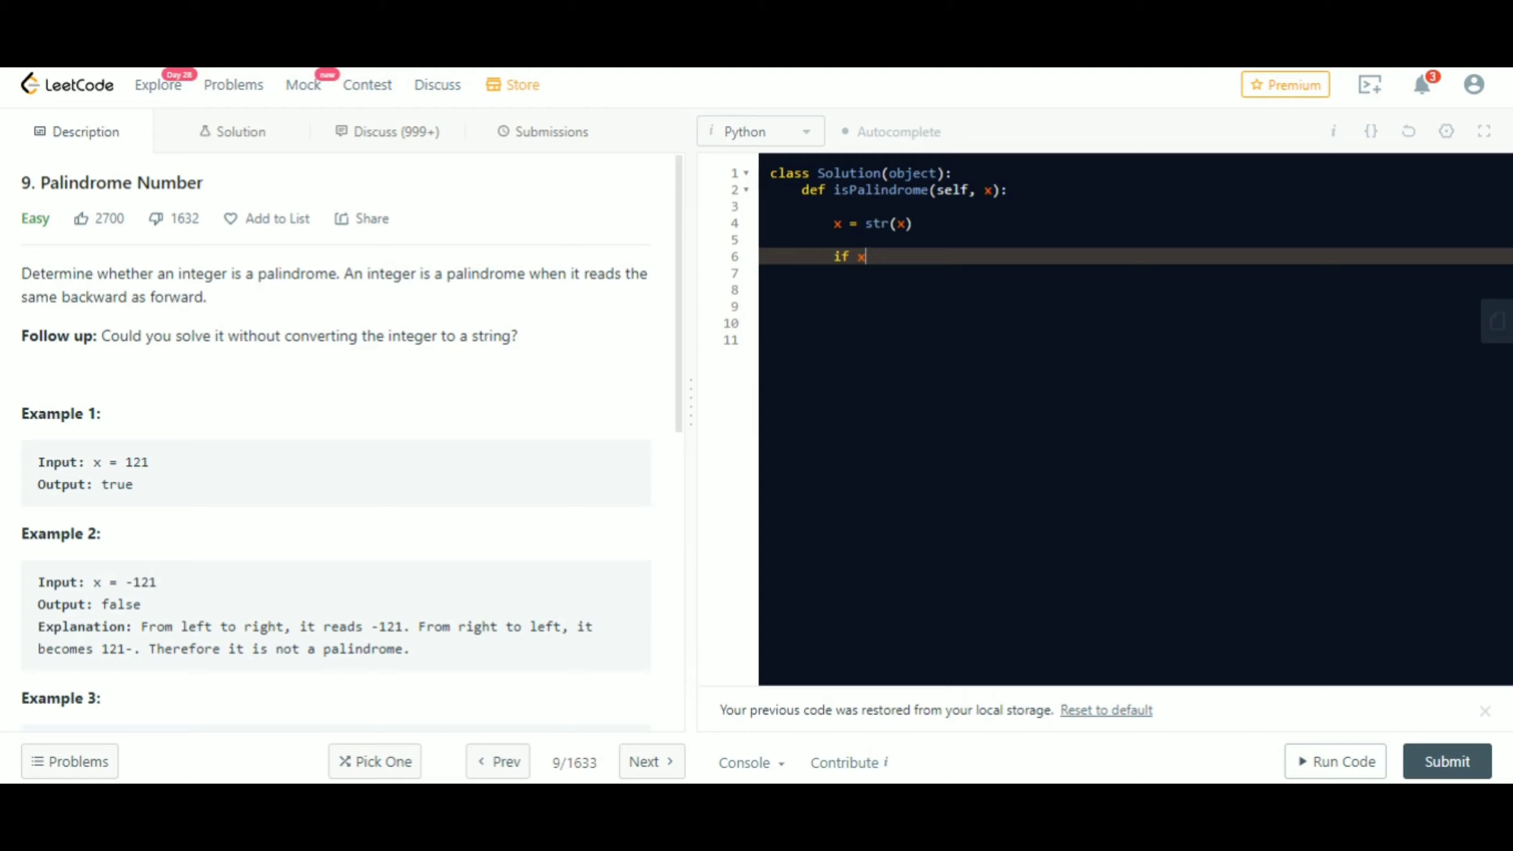
{"action": "type", "text": "=="}
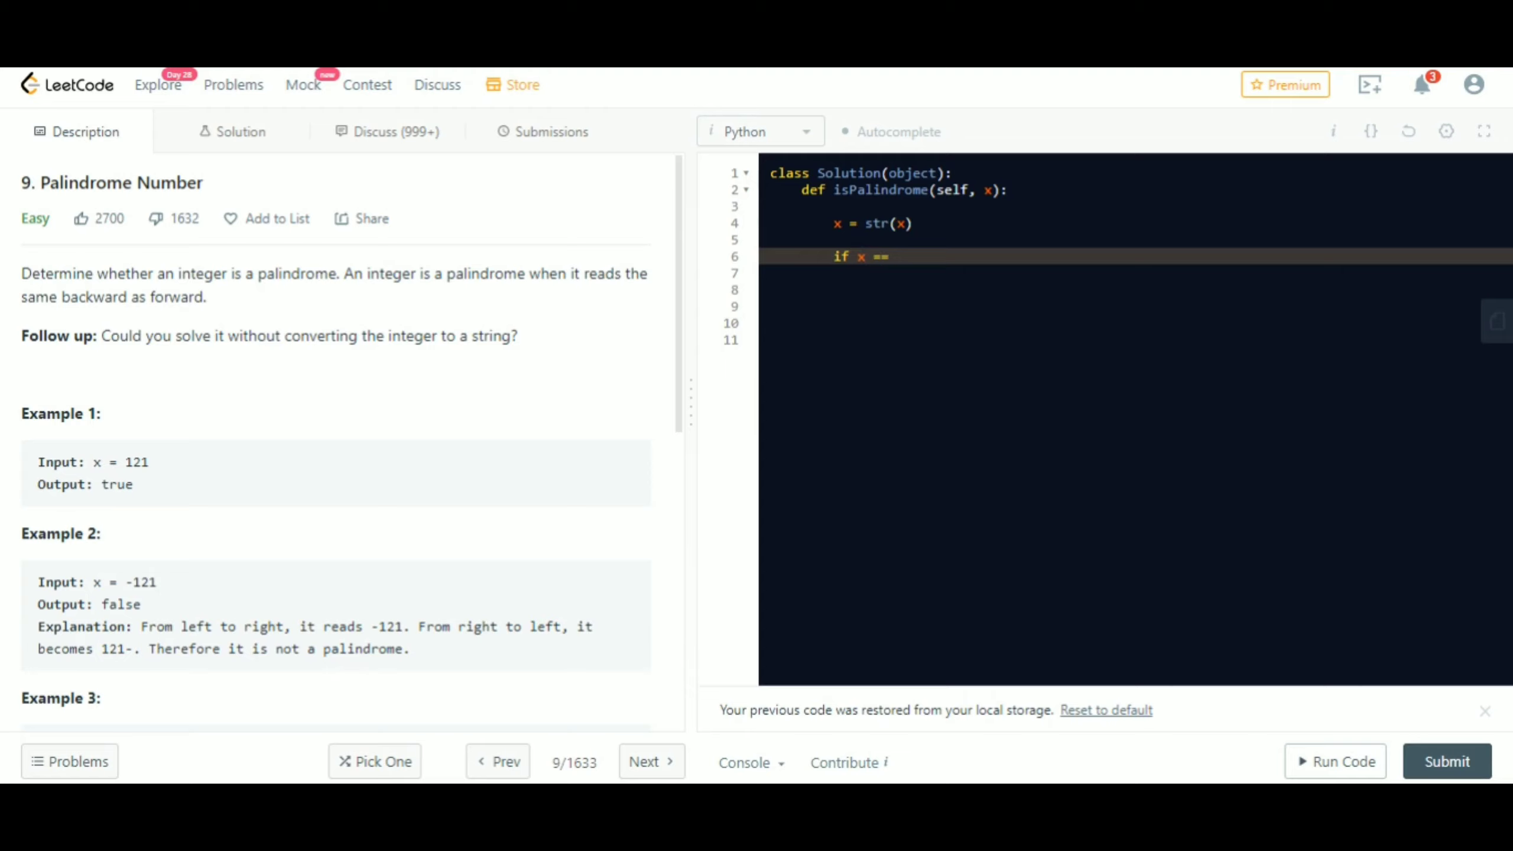
{"action": "type", "text": "x[]"}
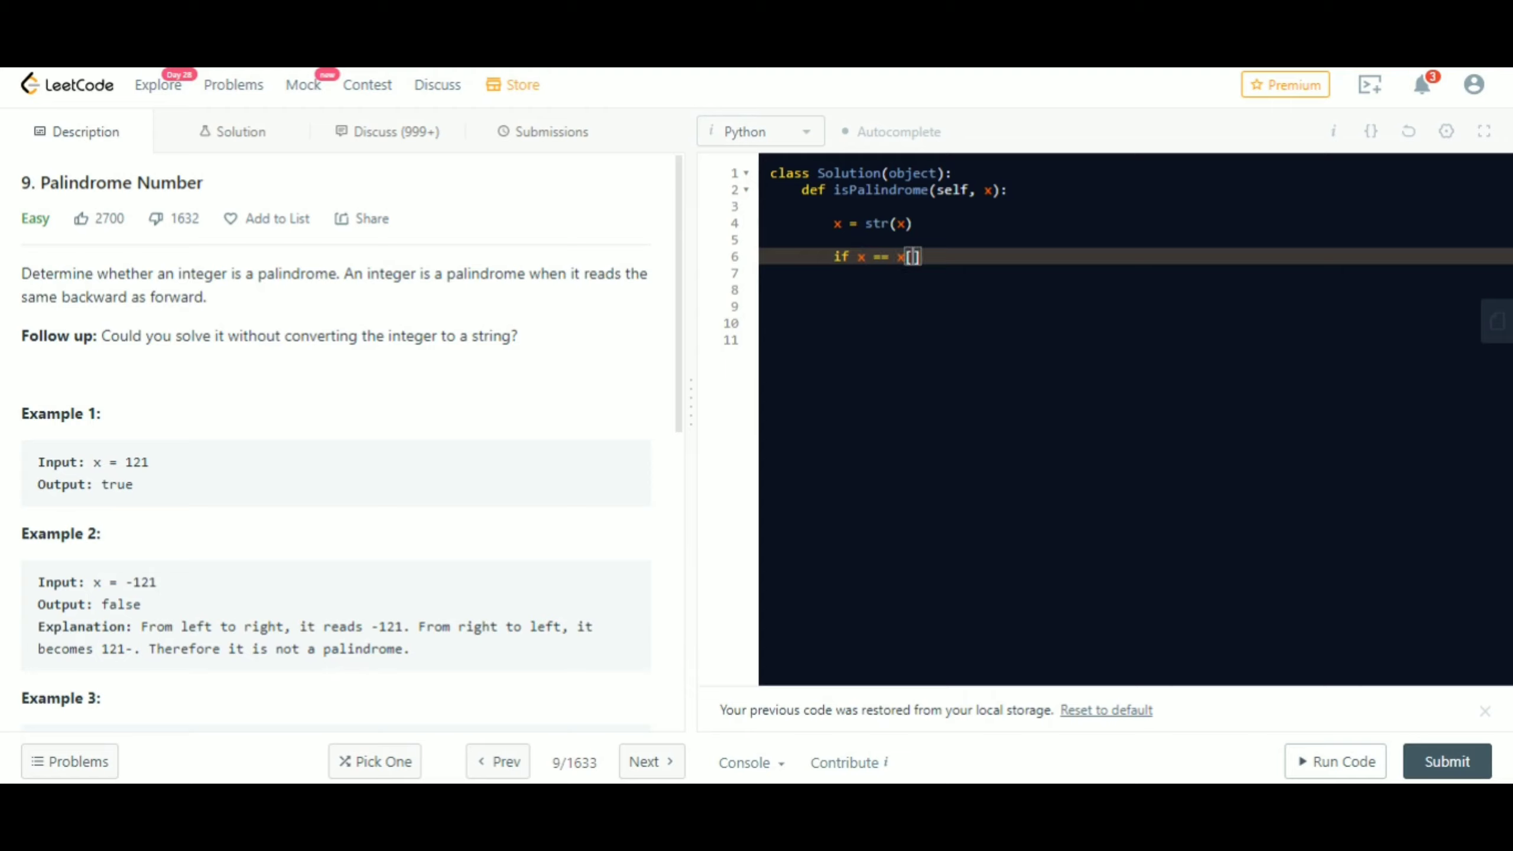
{"action": "type", "text": "::-1"}
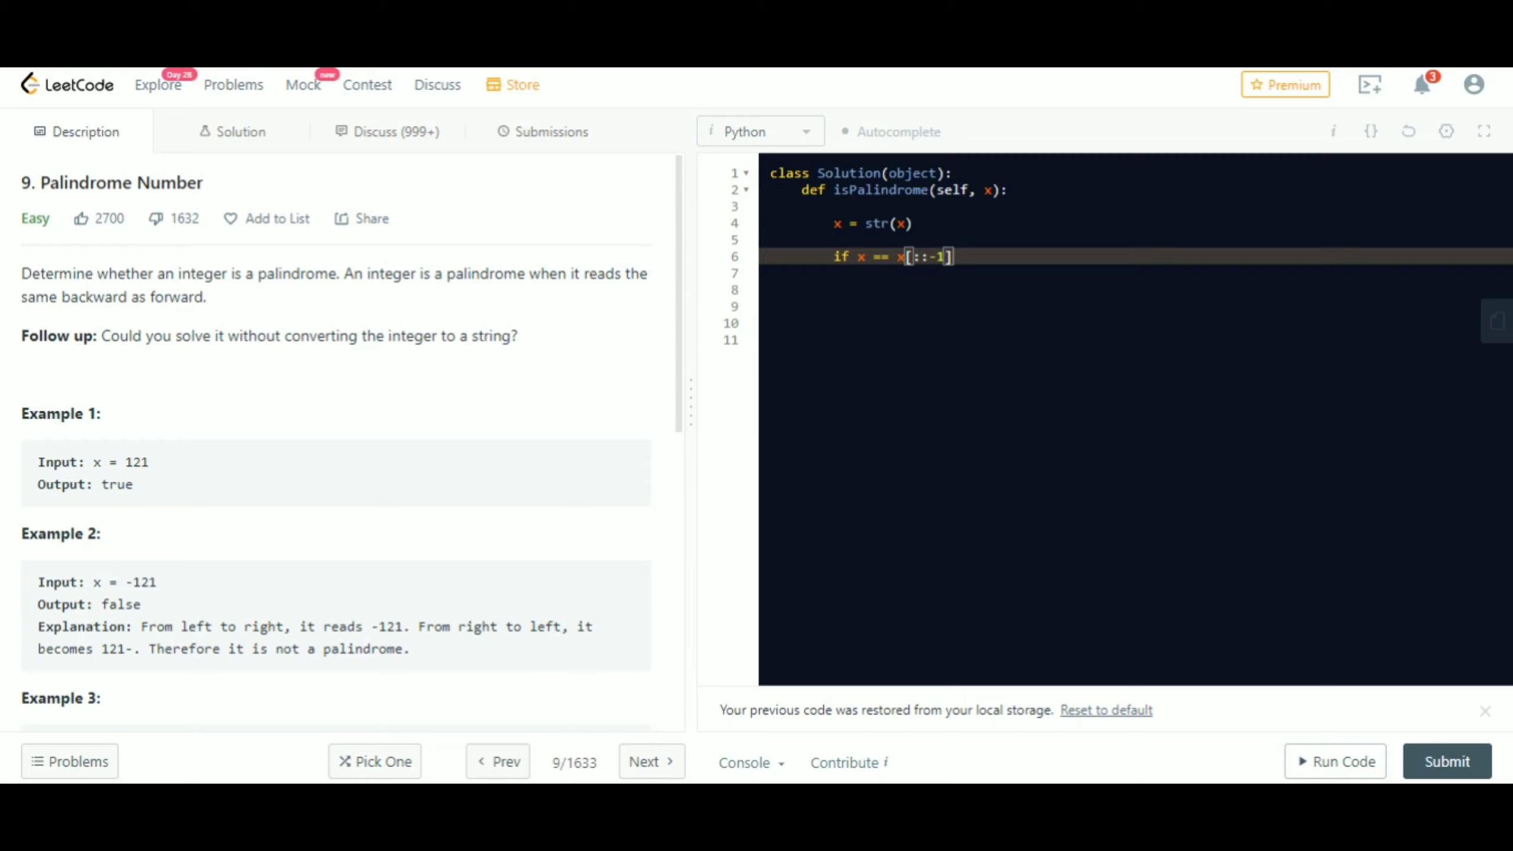
{"action": "type", "text": ":"}
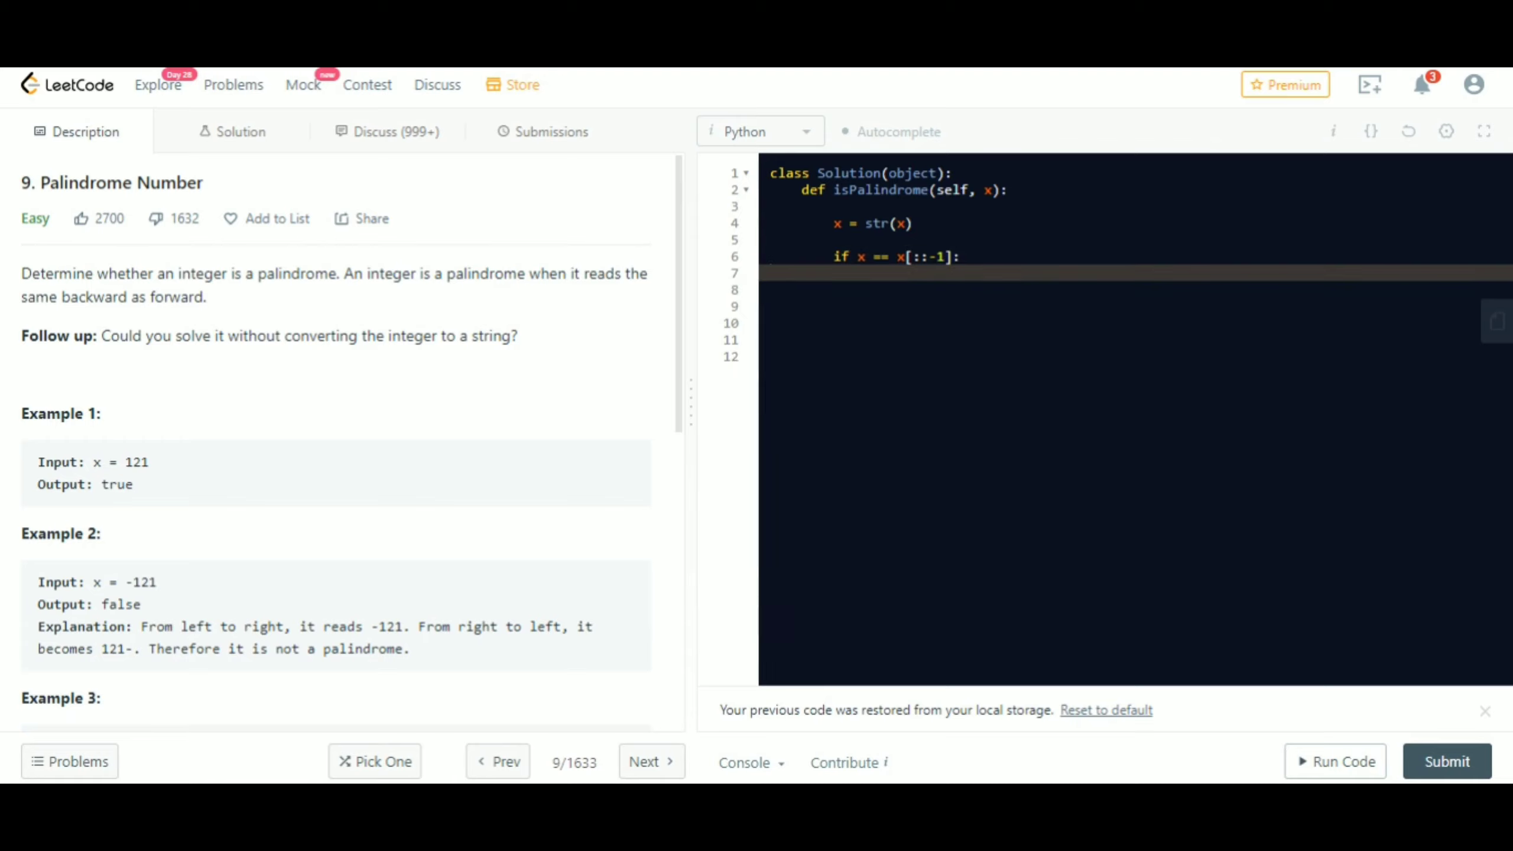
{"action": "type", "text": "r"}
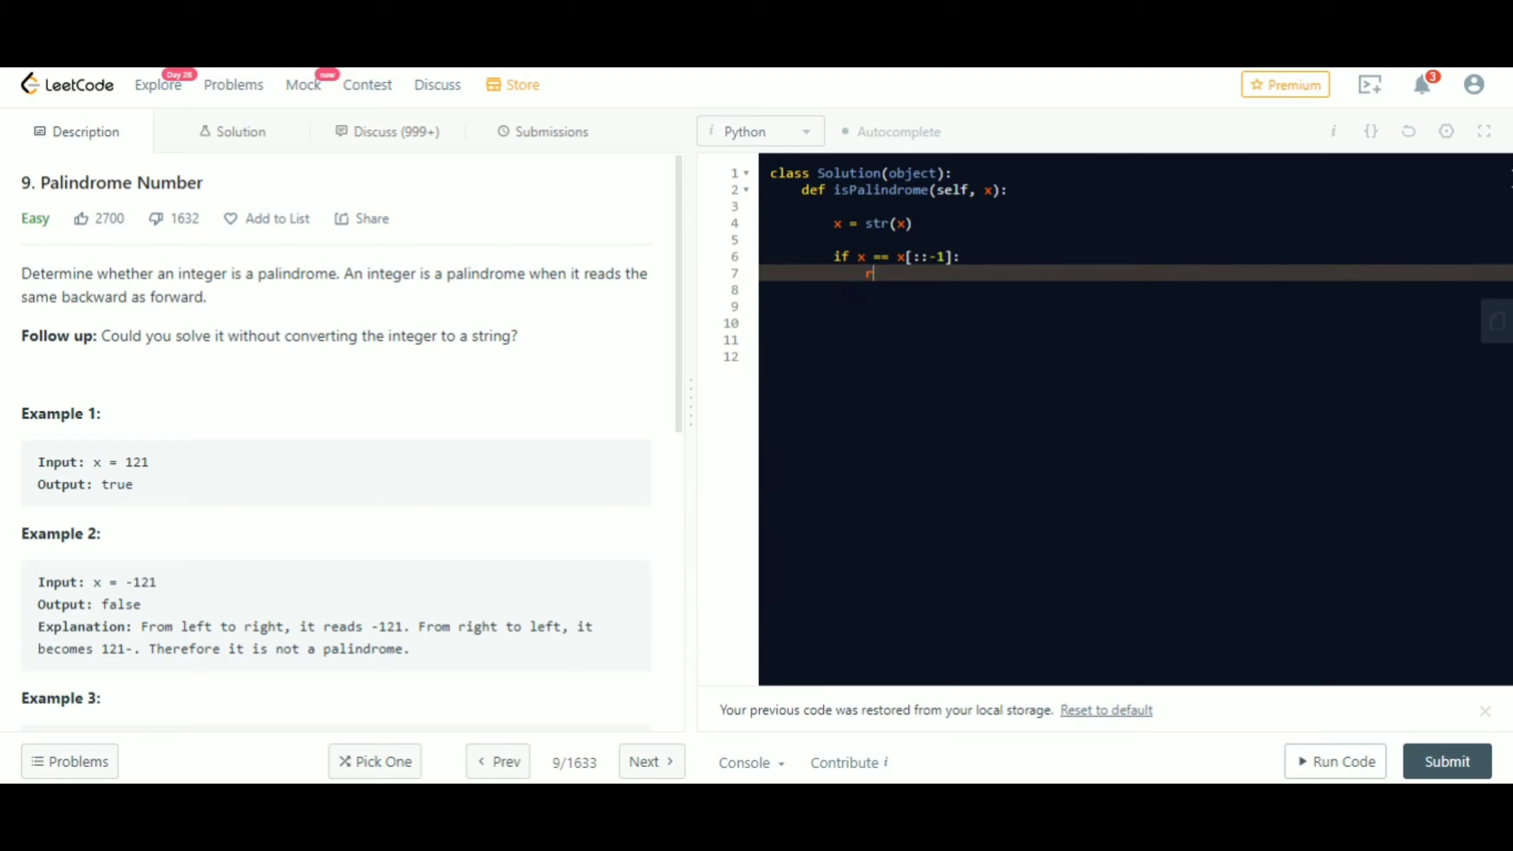
{"action": "type", "text": "eturn True"}
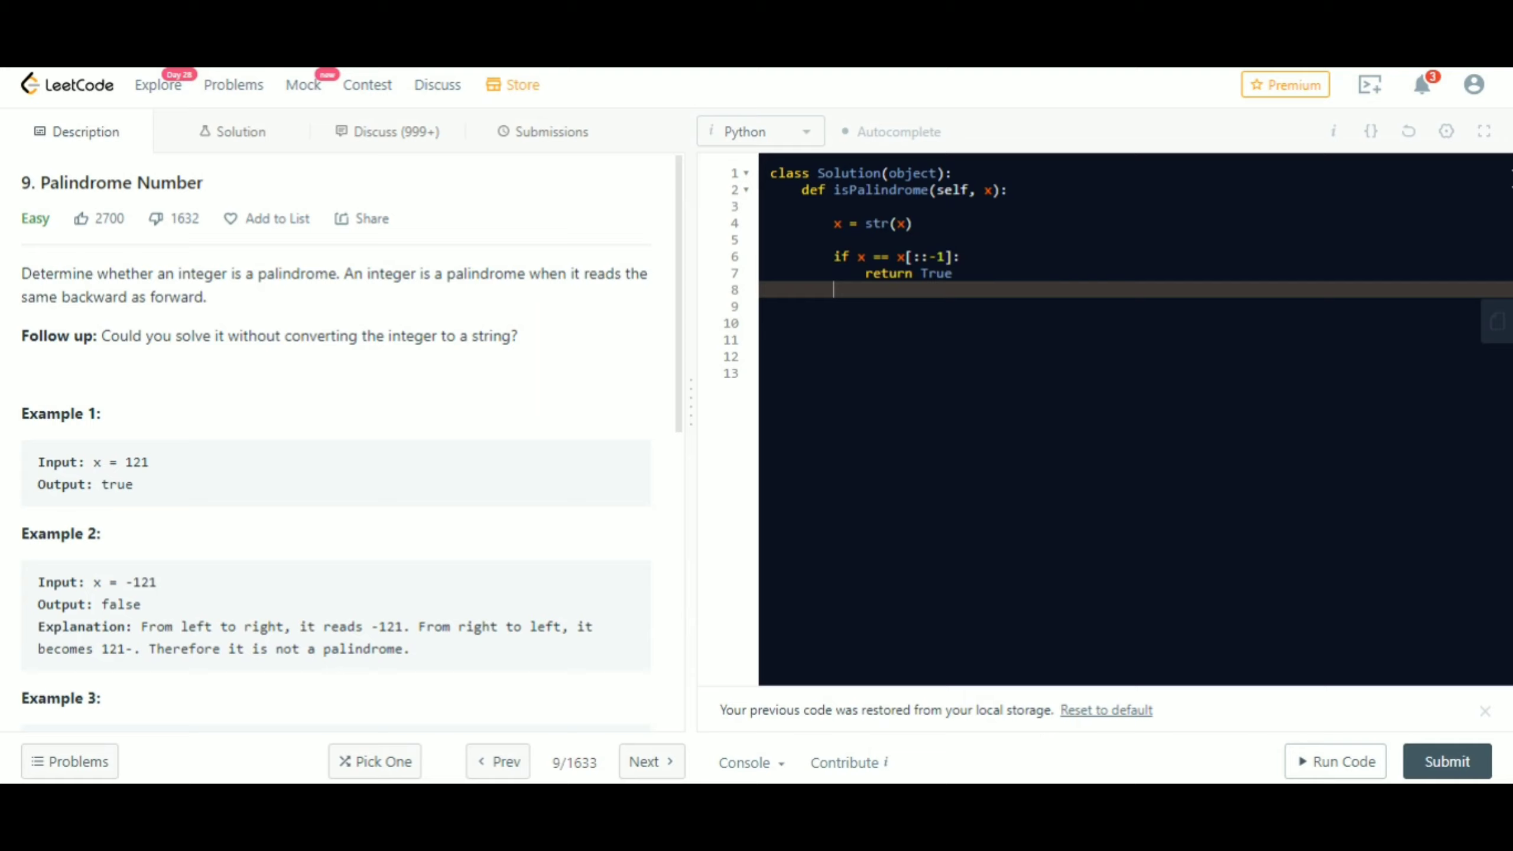
{"action": "type", "text": "return F"}
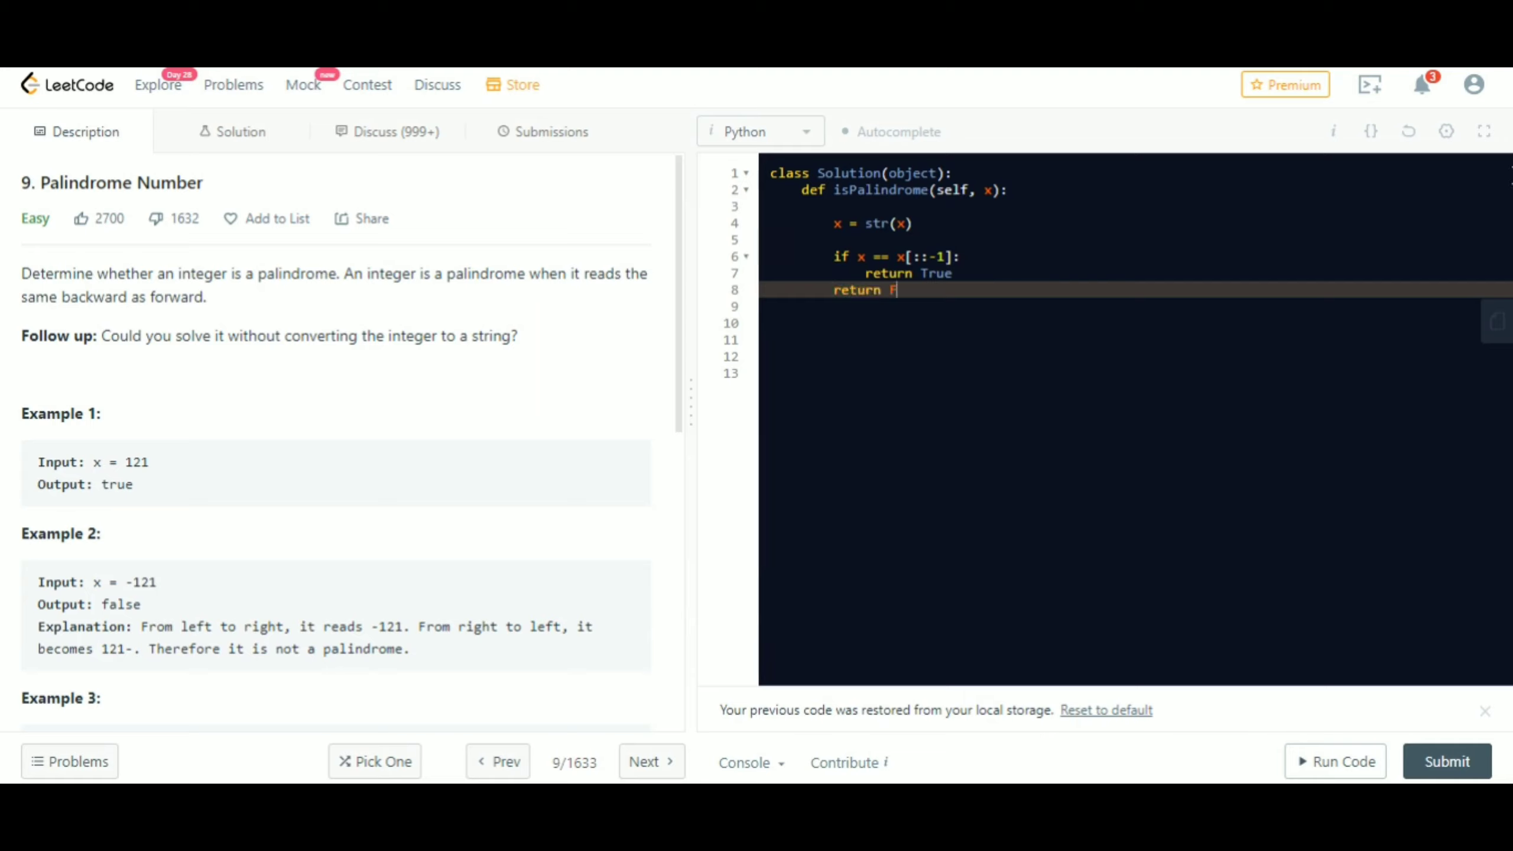
{"action": "type", "text": "alse"}
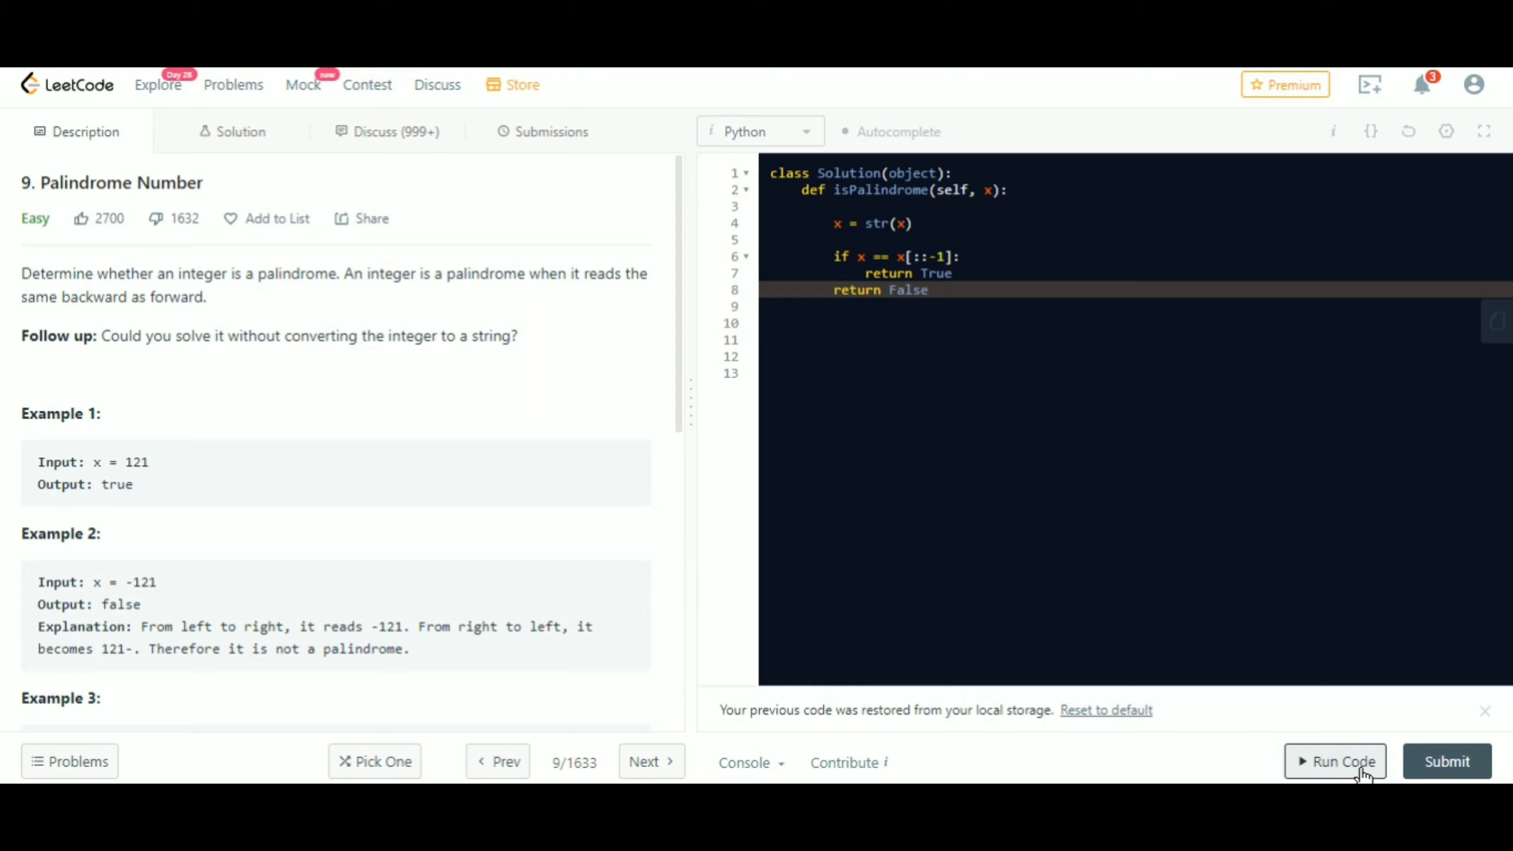
- Run the solution on test input 121 (Accepted), then submit it for a Success result at 56 ms
{"action": "left_click", "coordinate": [1335, 761]}
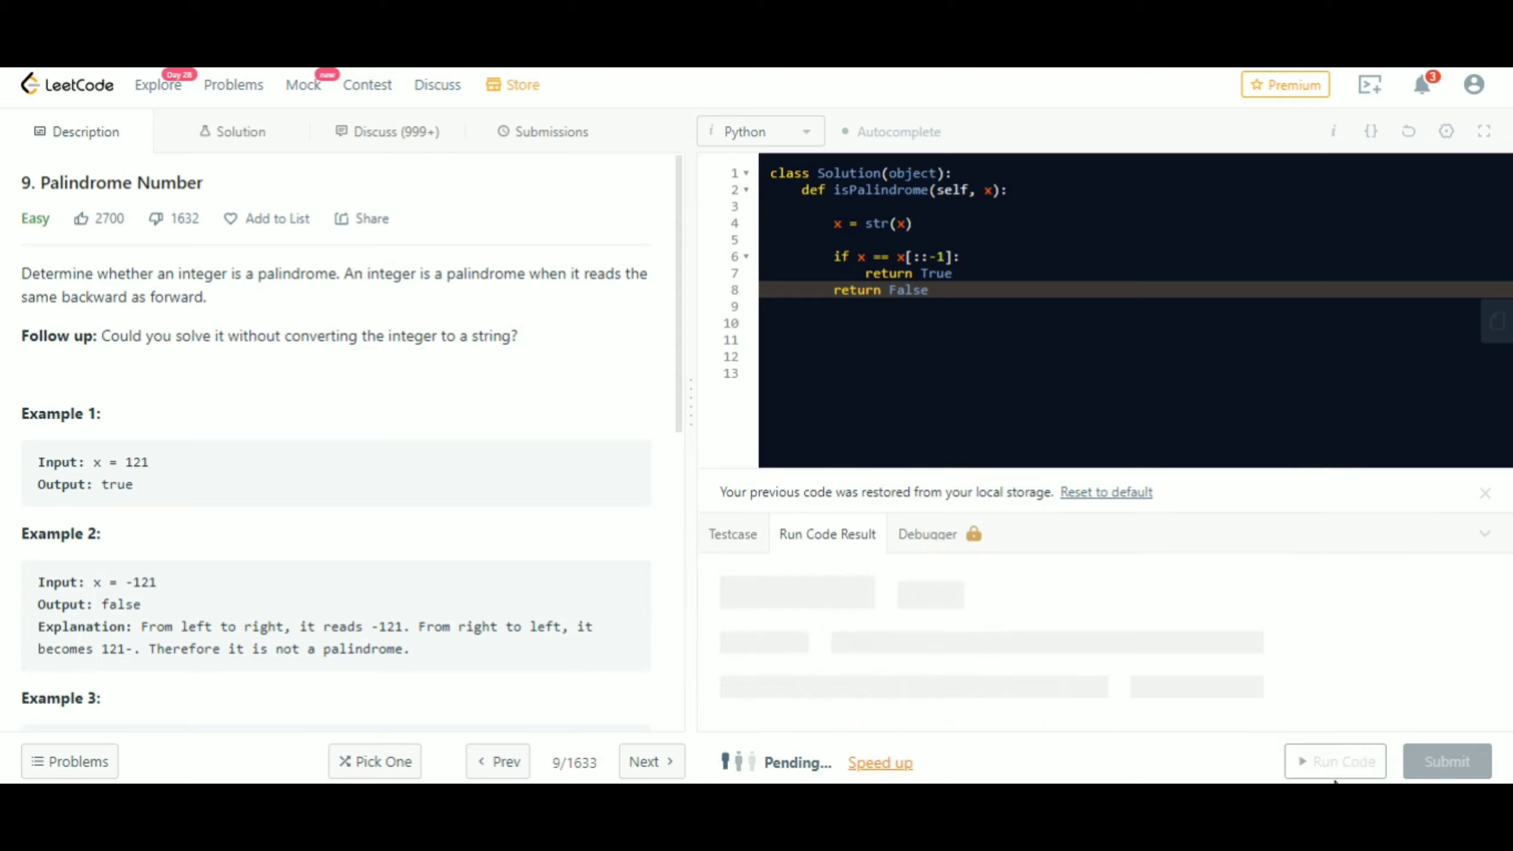
{"action": "left_click", "coordinate": [1334, 761]}
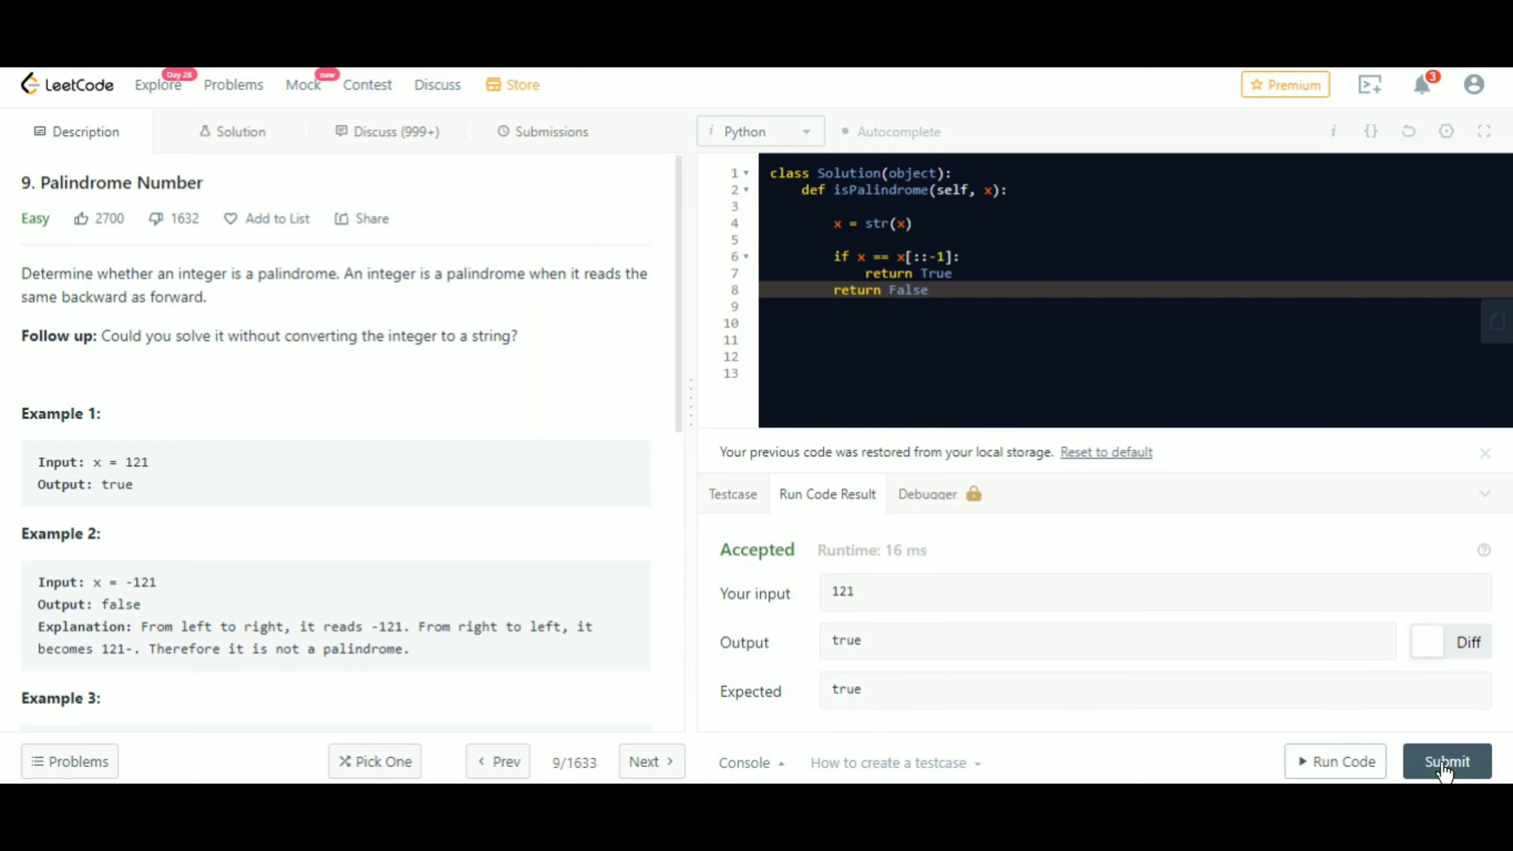
{"action": "left_click", "coordinate": [1447, 761]}
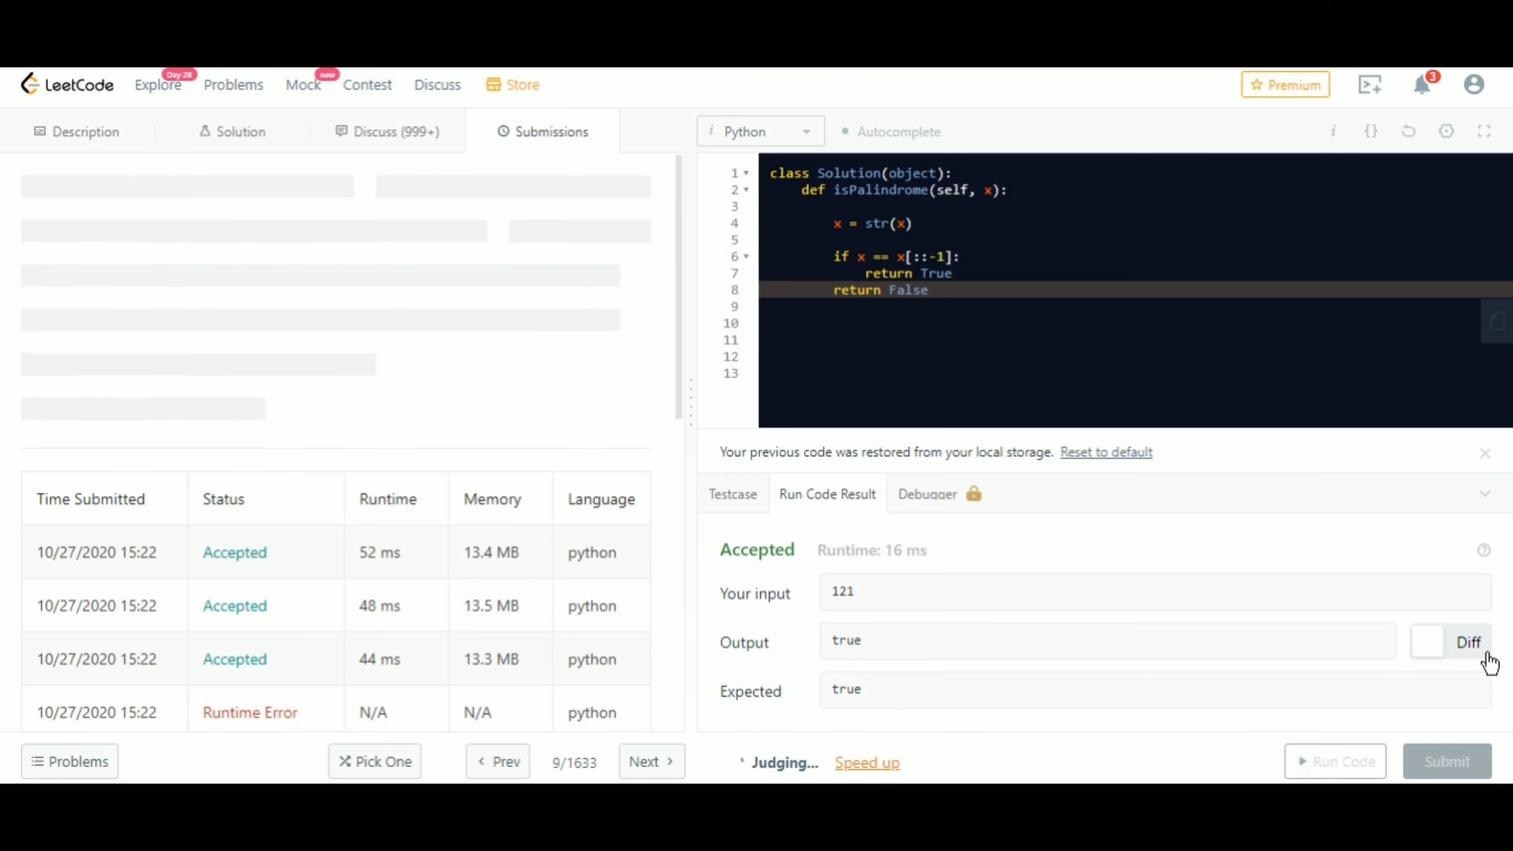
{"action": "left_click", "coordinate": [1446, 761]}
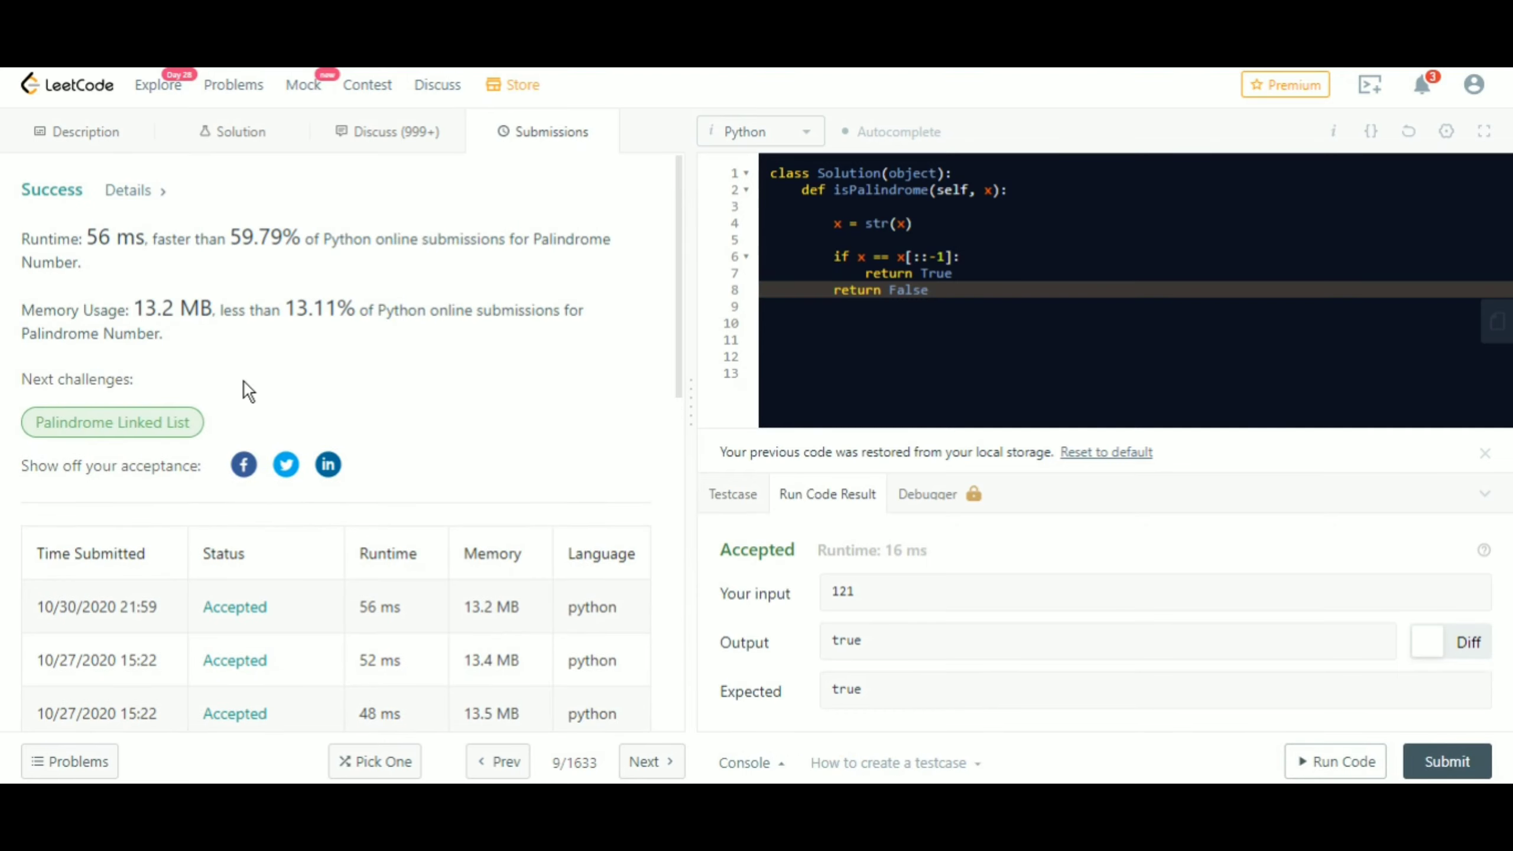